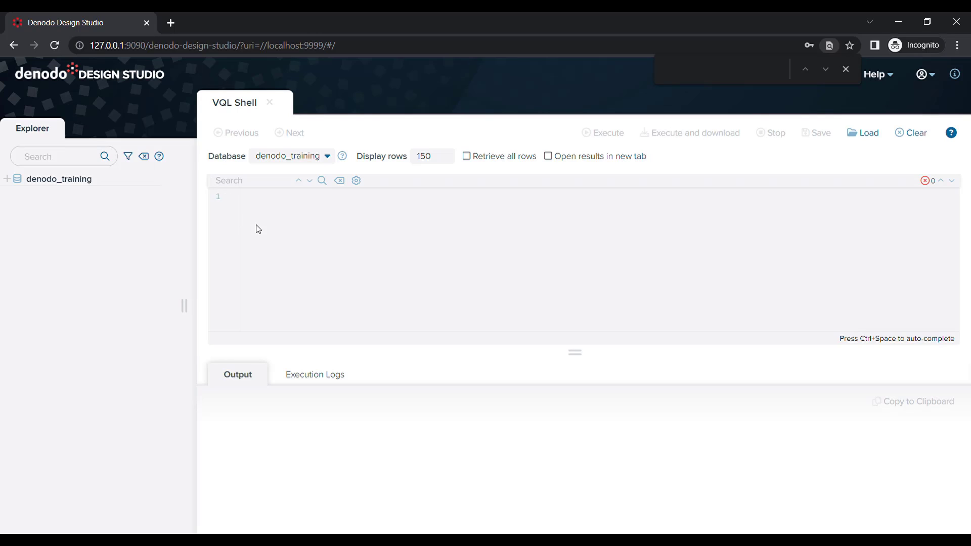
mouse_move(321, 253)
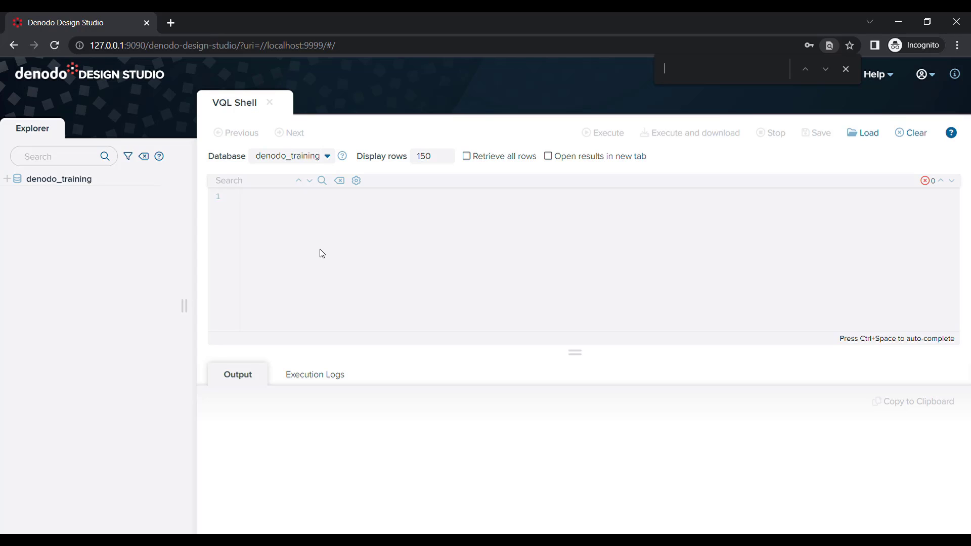
mouse_move(499, 276)
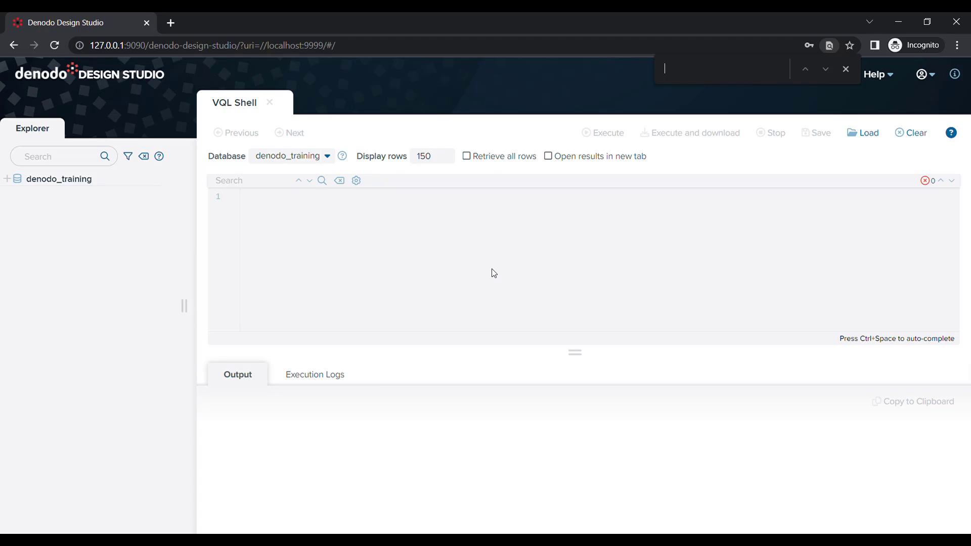
mouse_move(143, 204)
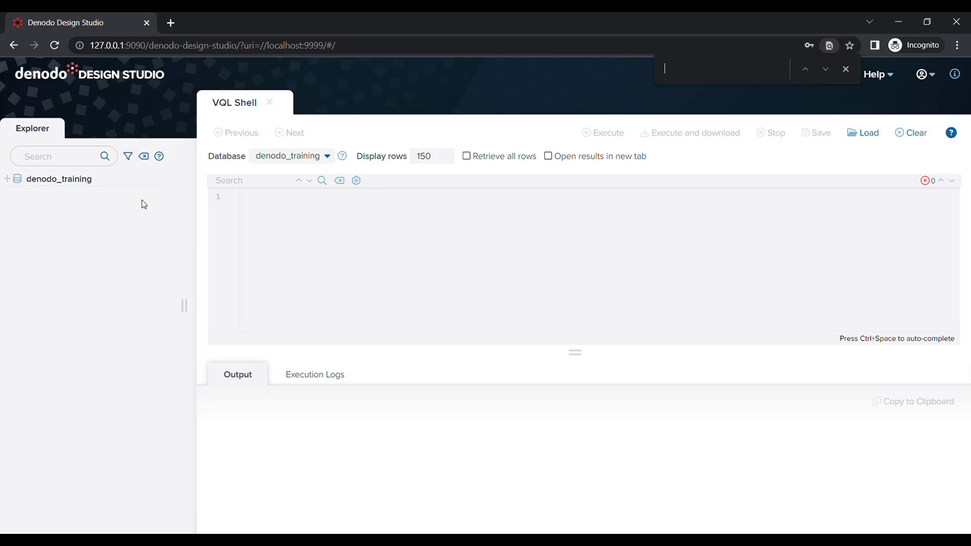
From the denodo_training database's menu, create a new VQL stored procedure
click(155, 179)
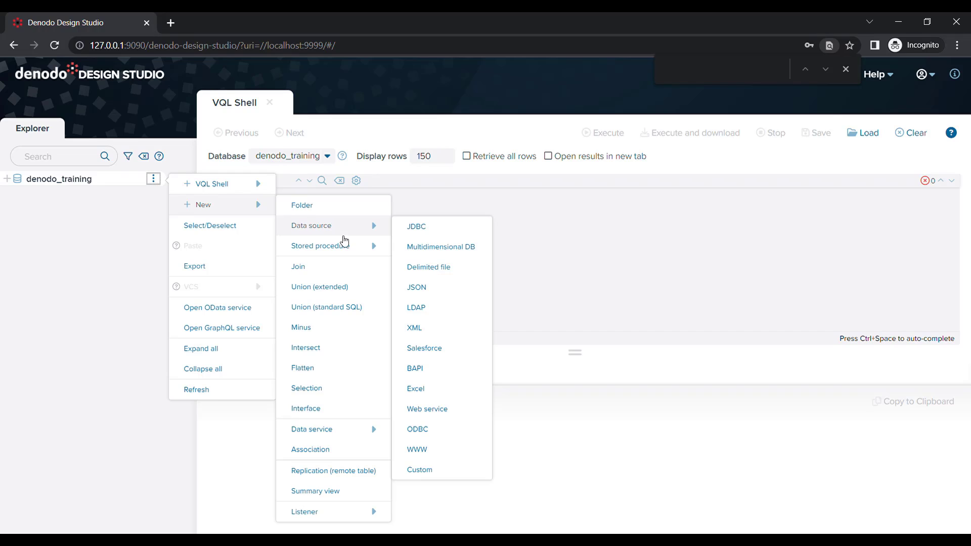
mouse_move(320, 245)
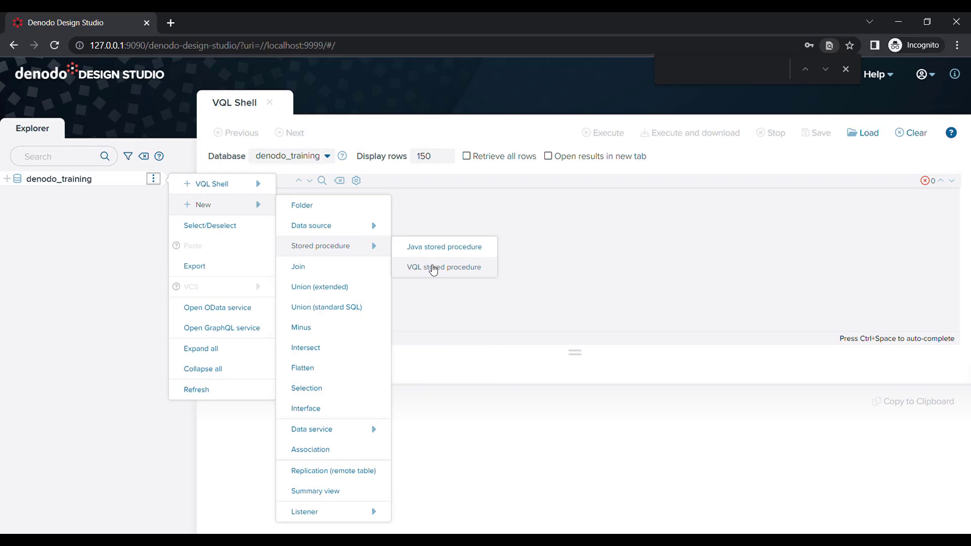
click(444, 267)
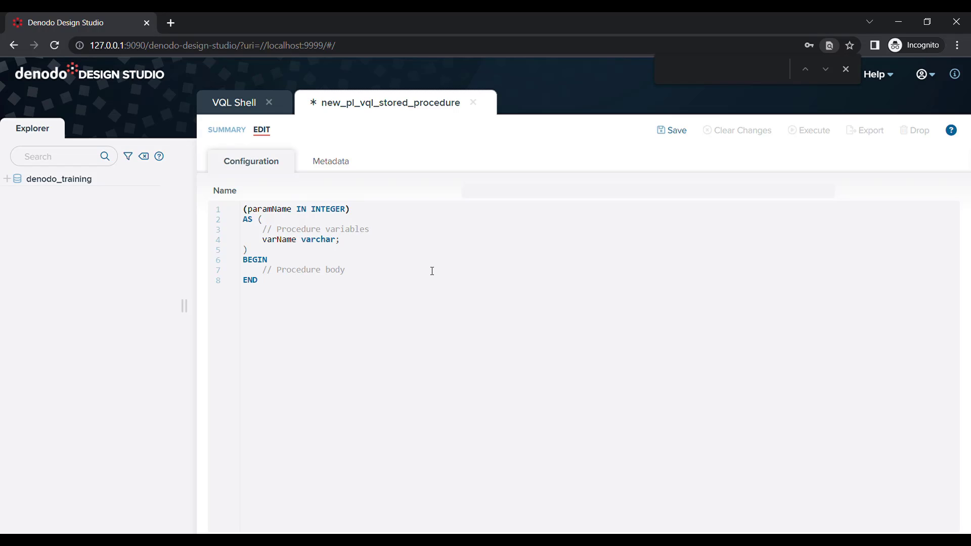
mouse_move(394, 262)
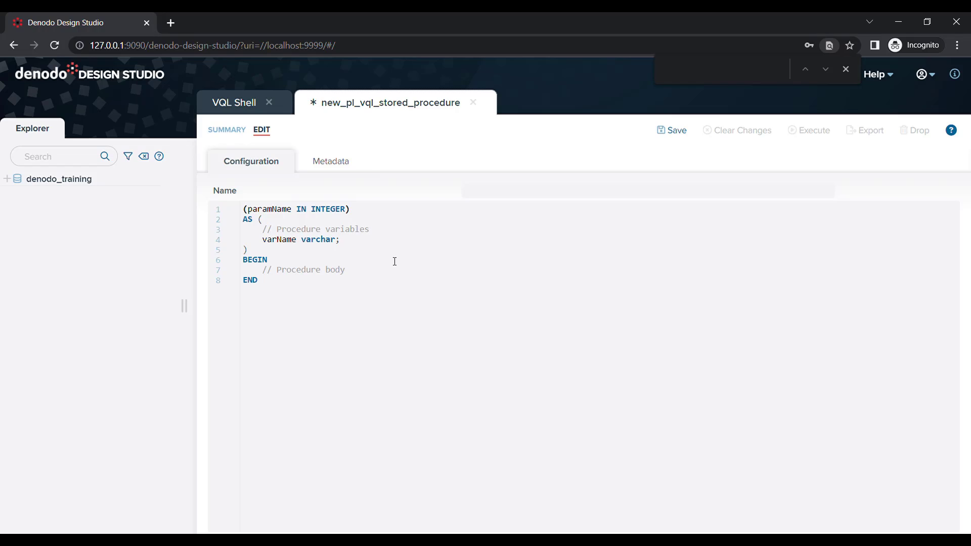
mouse_move(371, 224)
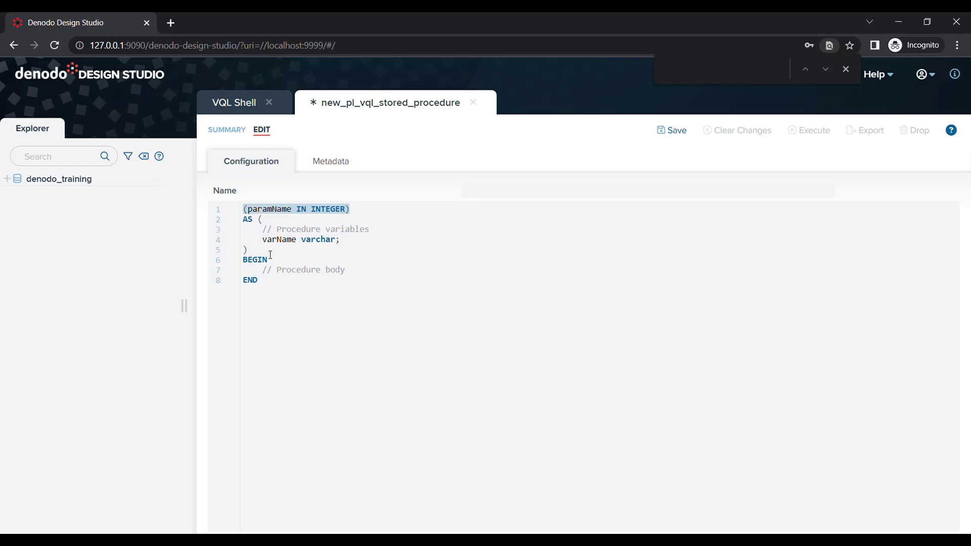
Review the template's parameter, variables and body blocks, then insert the Fibonacci valormax loop code
click(247, 249)
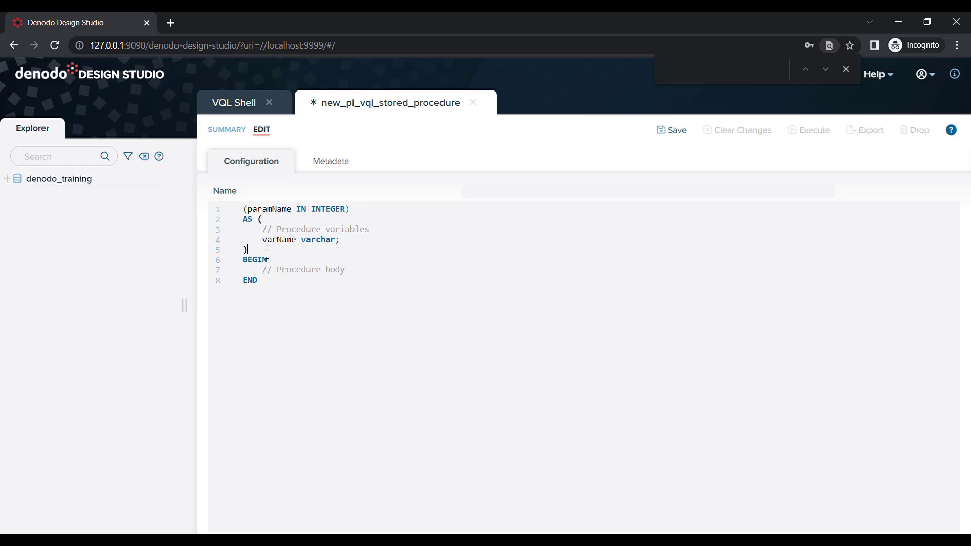
click(238, 239)
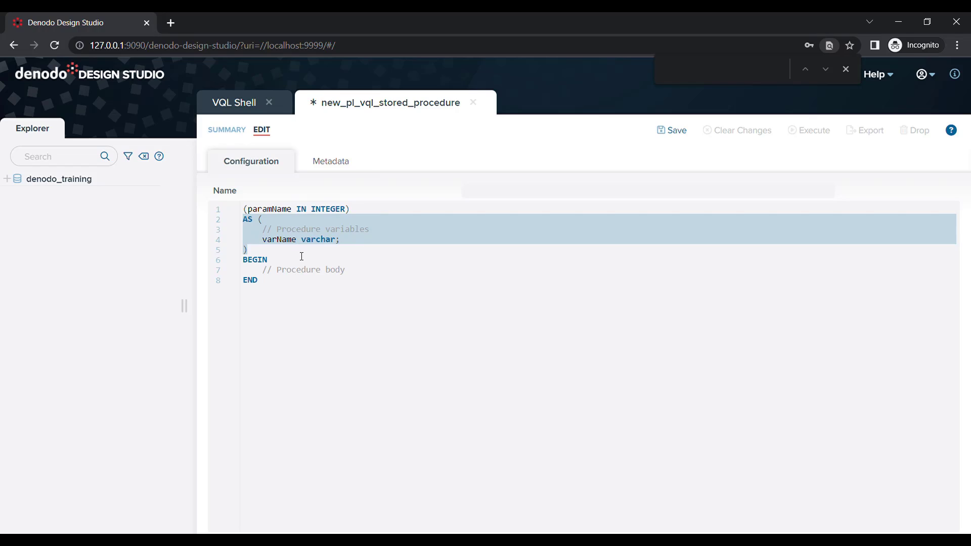
mouse_move(306, 262)
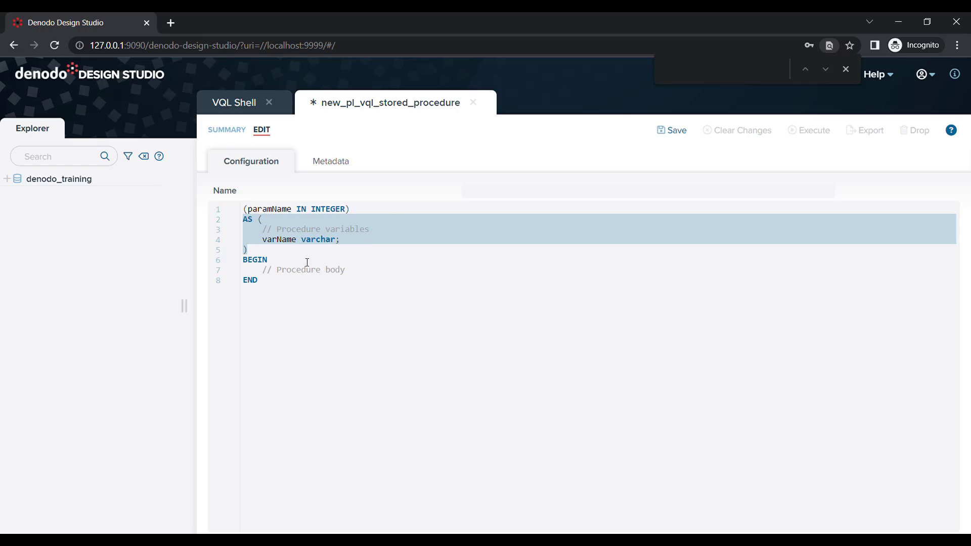
mouse_move(293, 269)
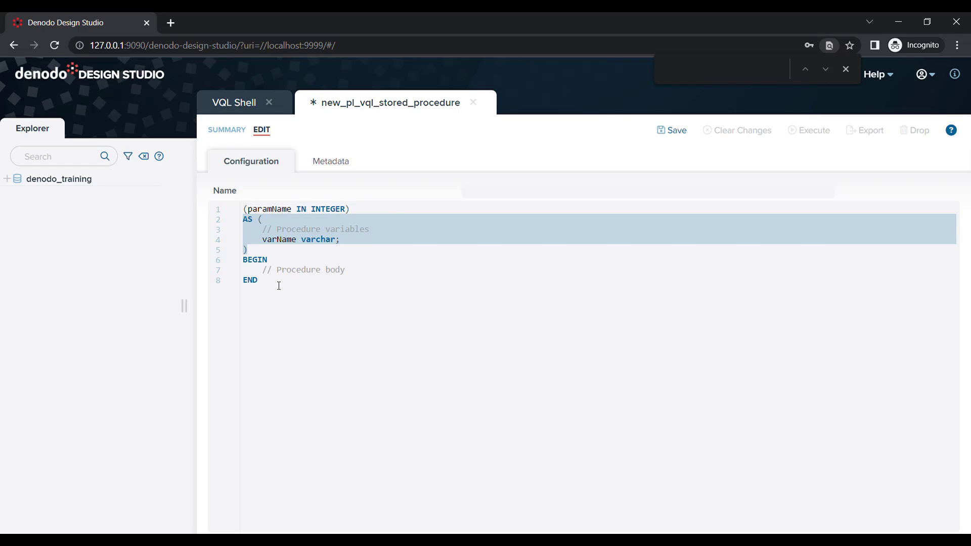
click(246, 270)
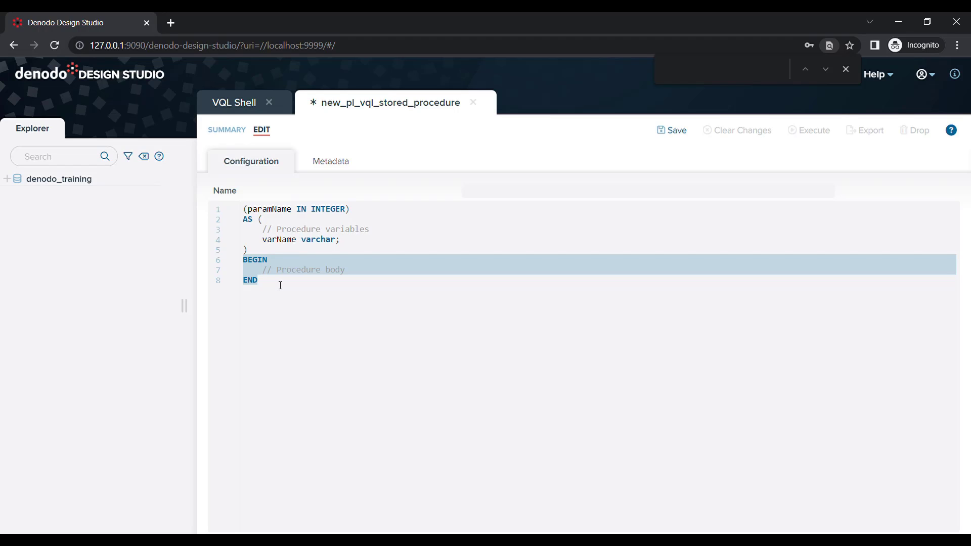
click(279, 280)
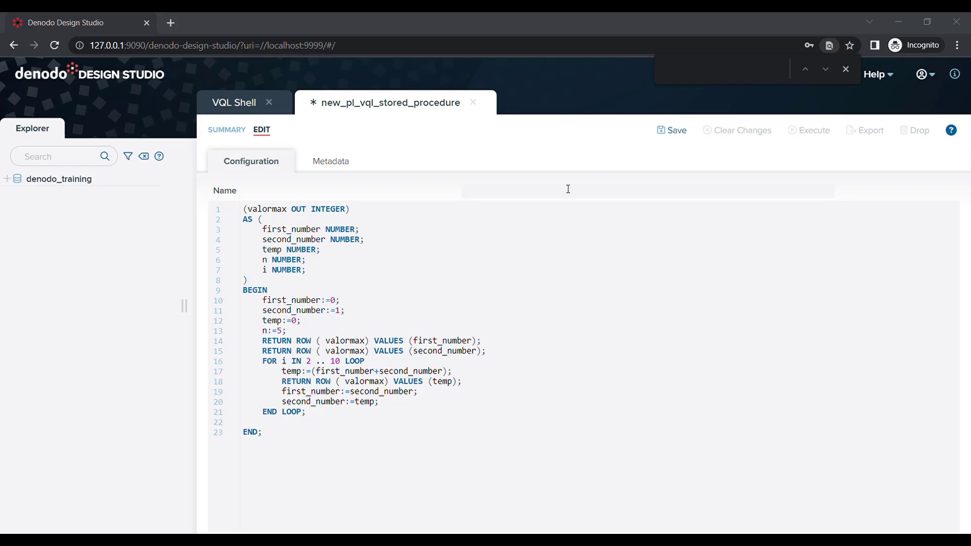
Name the procedure fibonacci_series and save it
text(fibonacci_series)
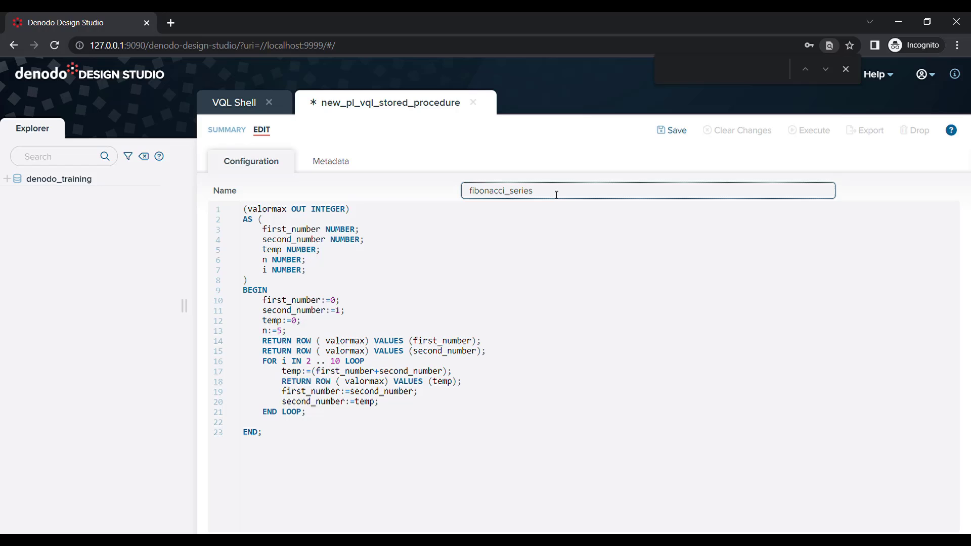
mouse_move(672, 130)
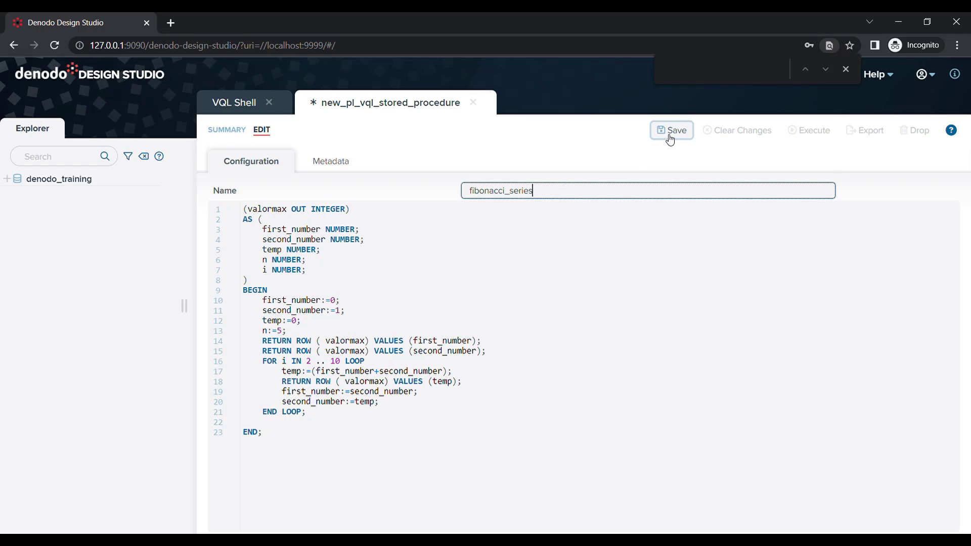
click(671, 130)
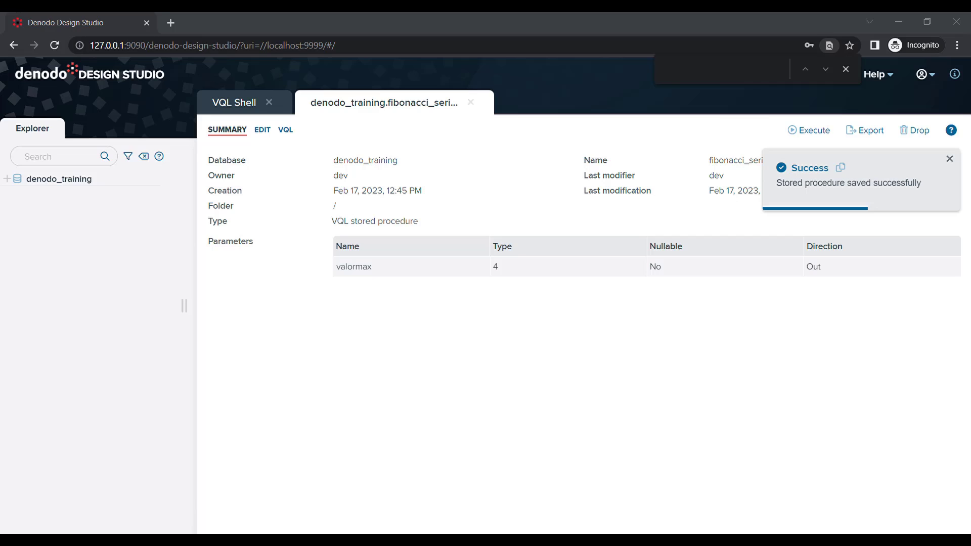
mouse_move(262, 135)
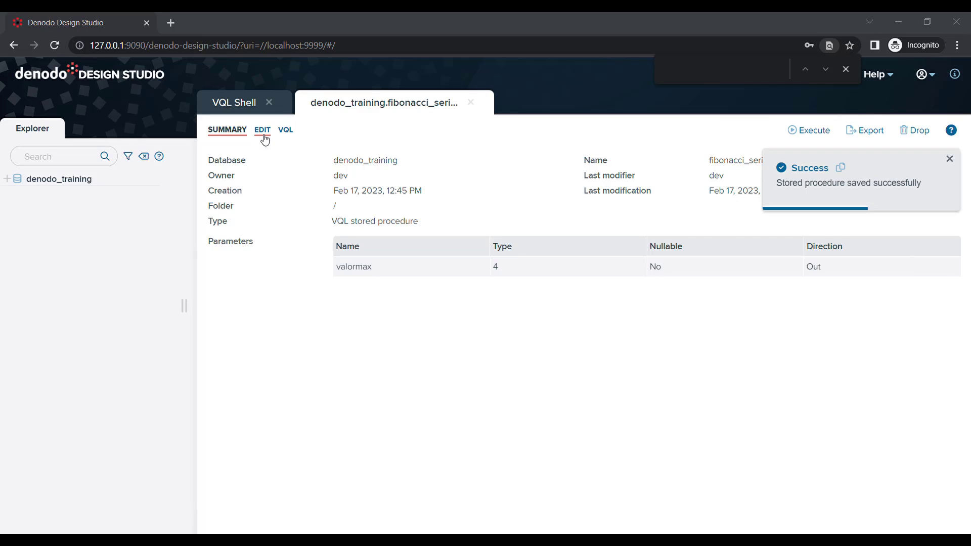
Review fibonacci_series's editable code, metadata and generated VQL, then return to its summary
click(261, 130)
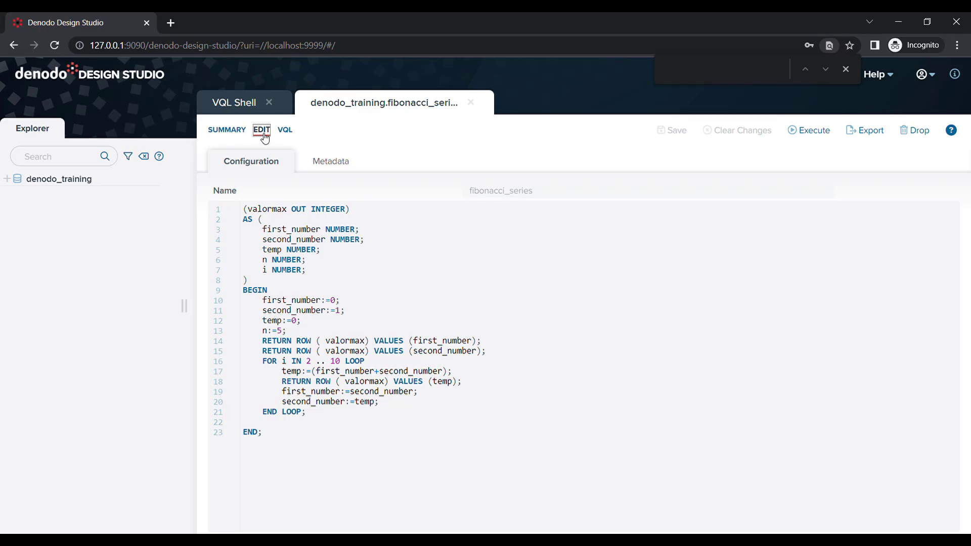
mouse_move(303, 145)
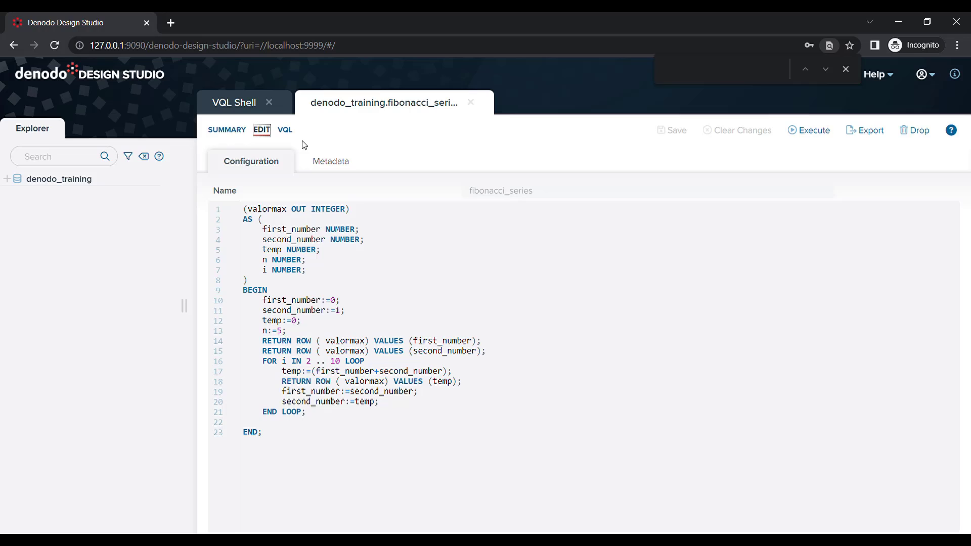
click(330, 161)
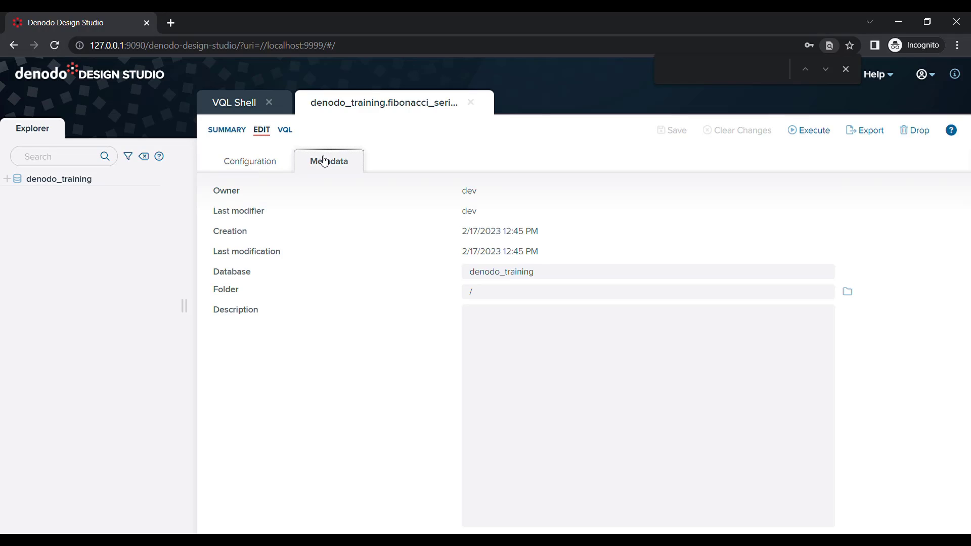
mouse_move(289, 134)
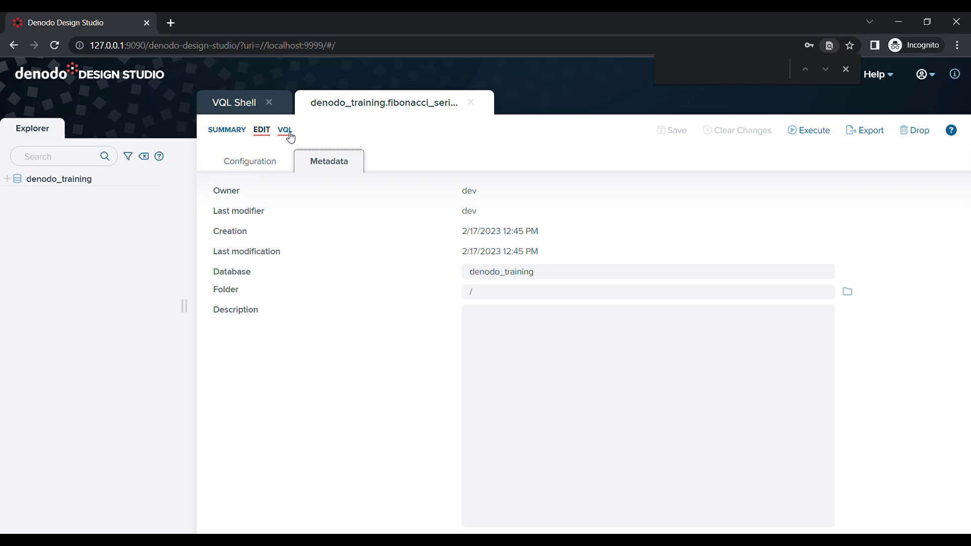
click(284, 130)
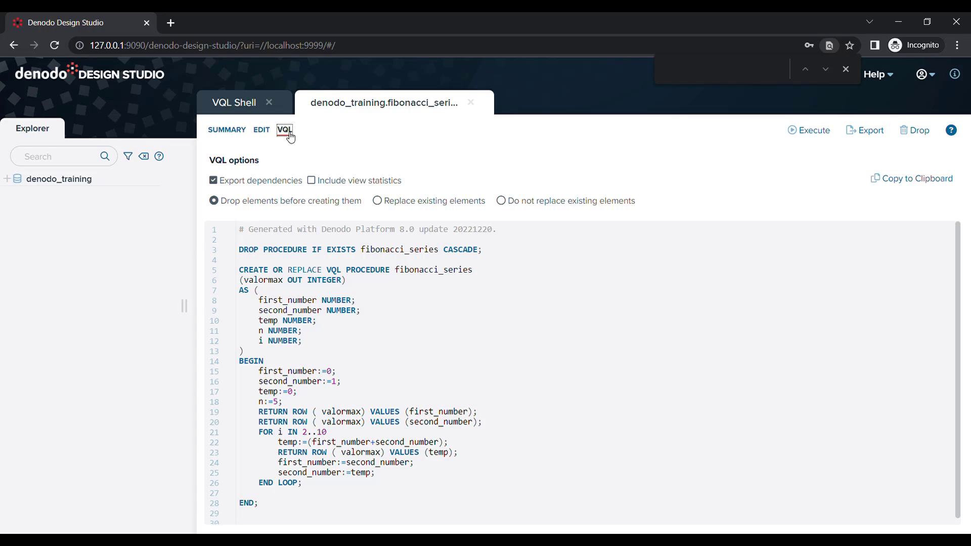
click(227, 130)
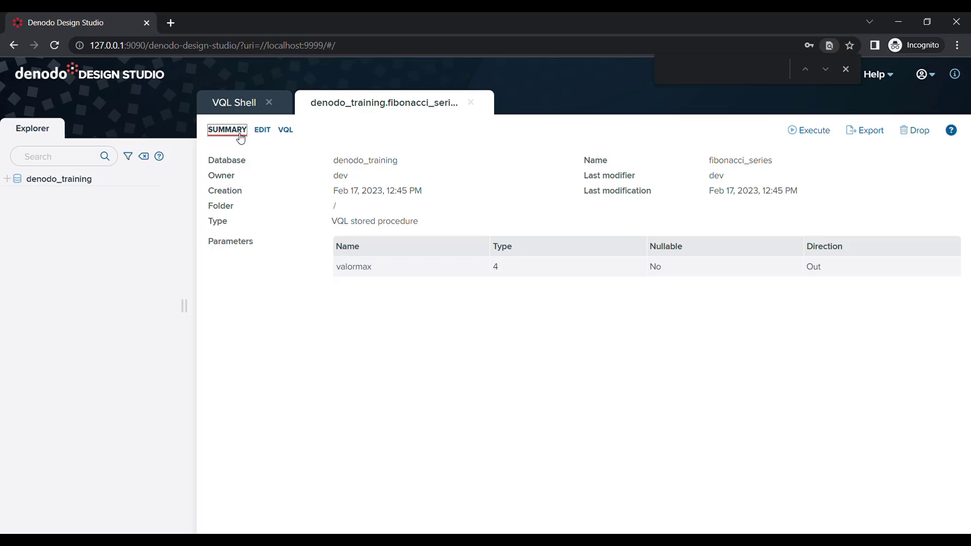
mouse_move(814, 130)
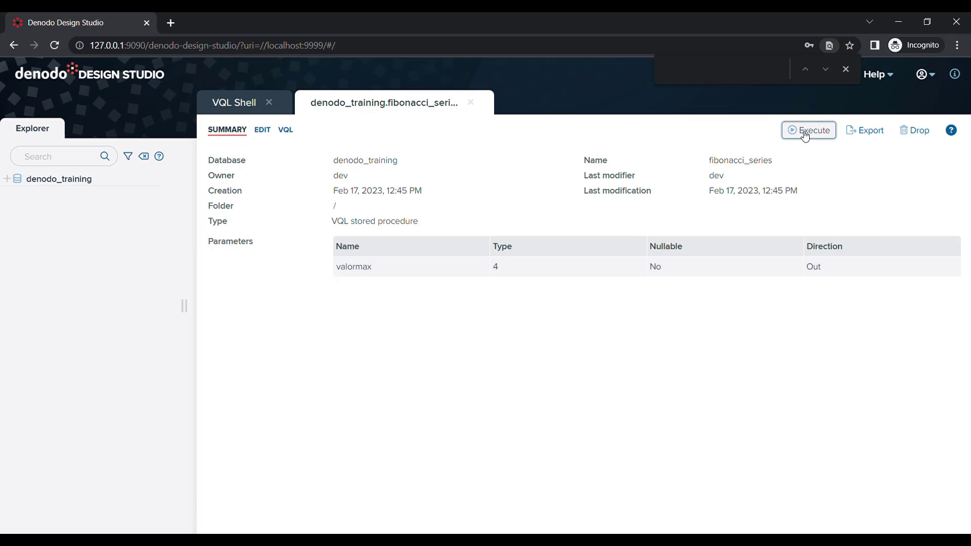
Execute fibonacci_series to get Fibonacci numbers 0 to 55, then close its tab
click(813, 130)
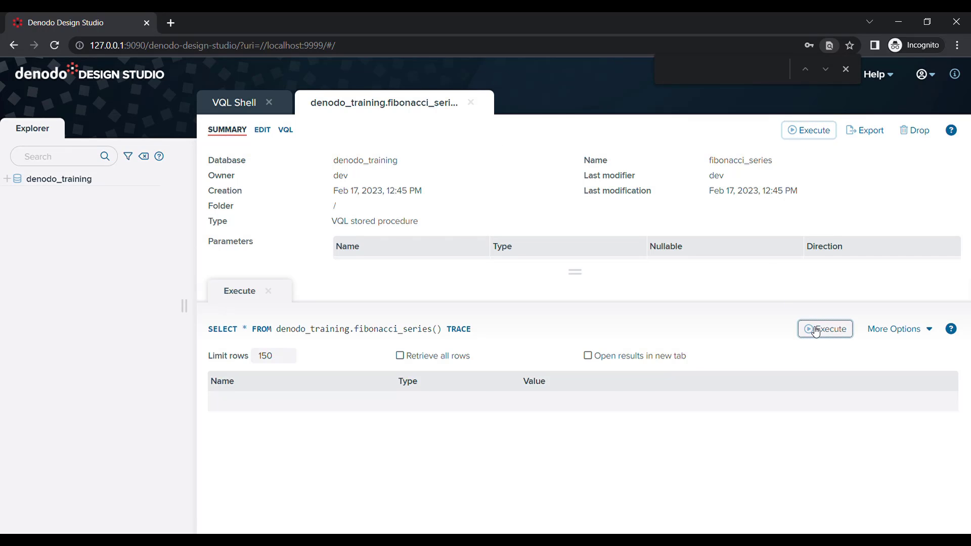
click(825, 329)
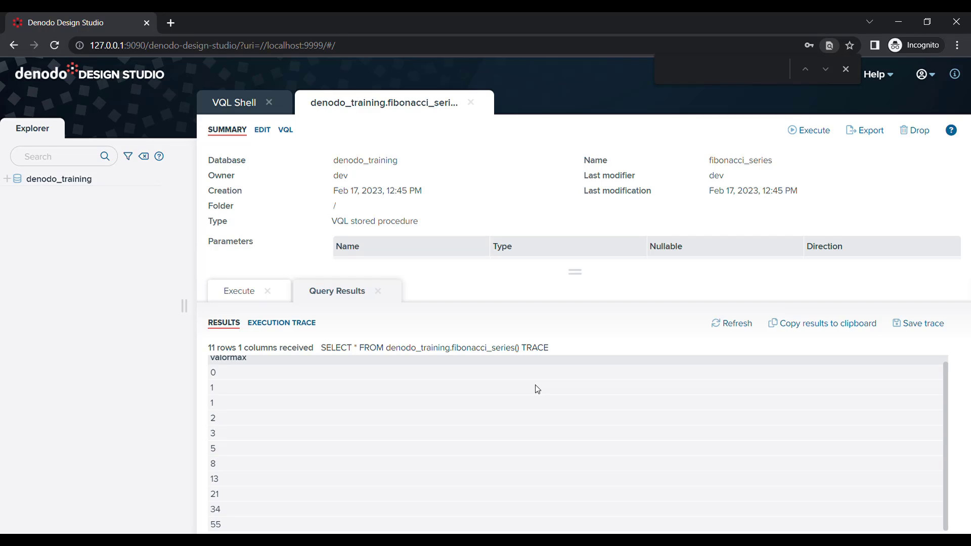
click(470, 102)
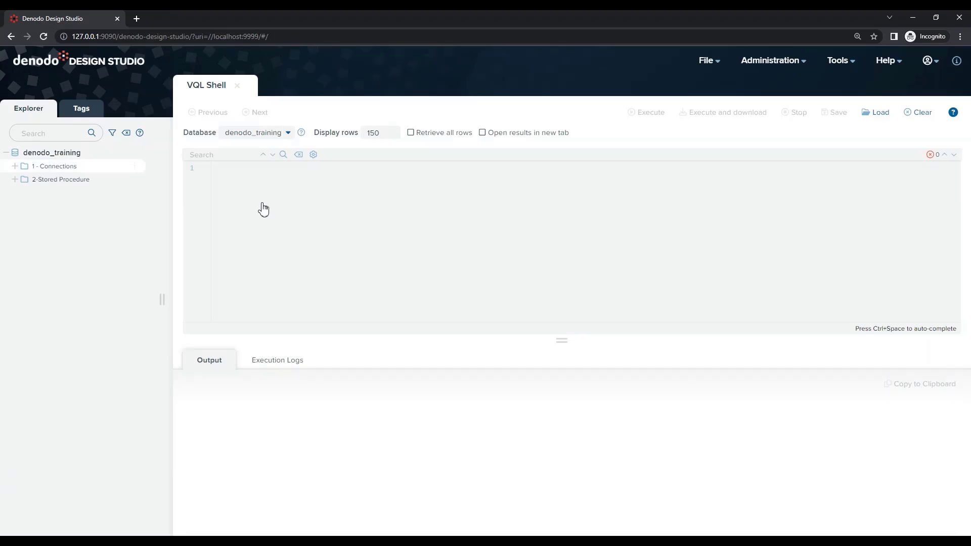
Expand the Connections data source and base view folders, then run the employee_seniority definition
click(15, 165)
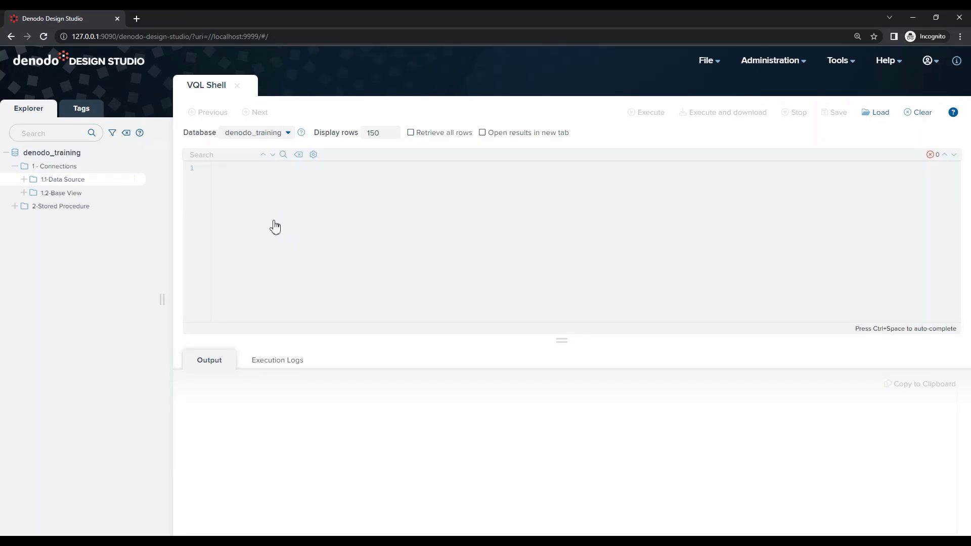
click(22, 192)
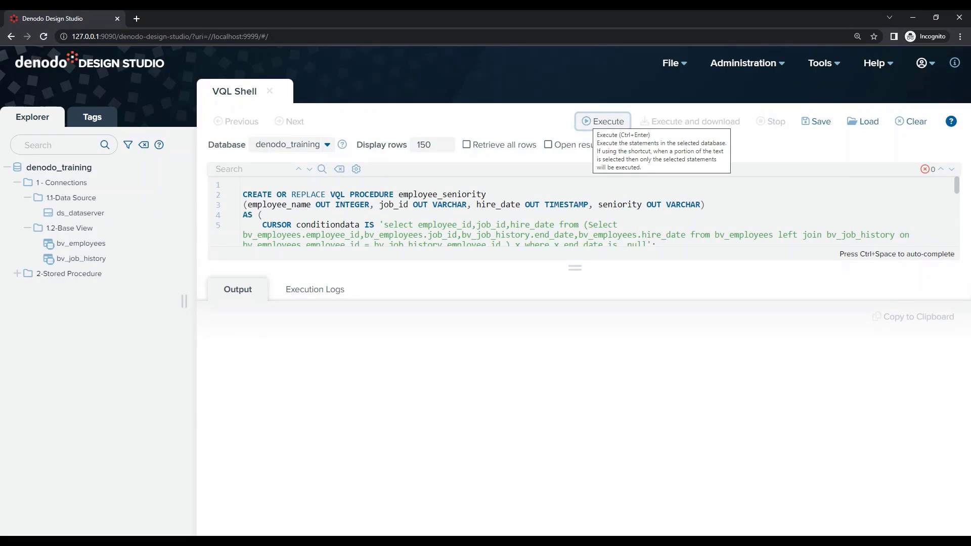
click(601, 121)
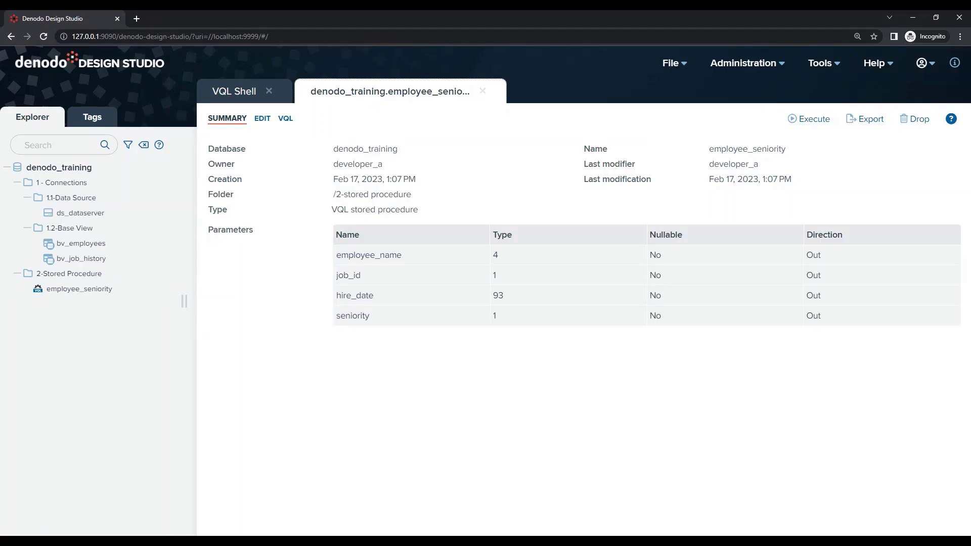
mouse_move(887, 384)
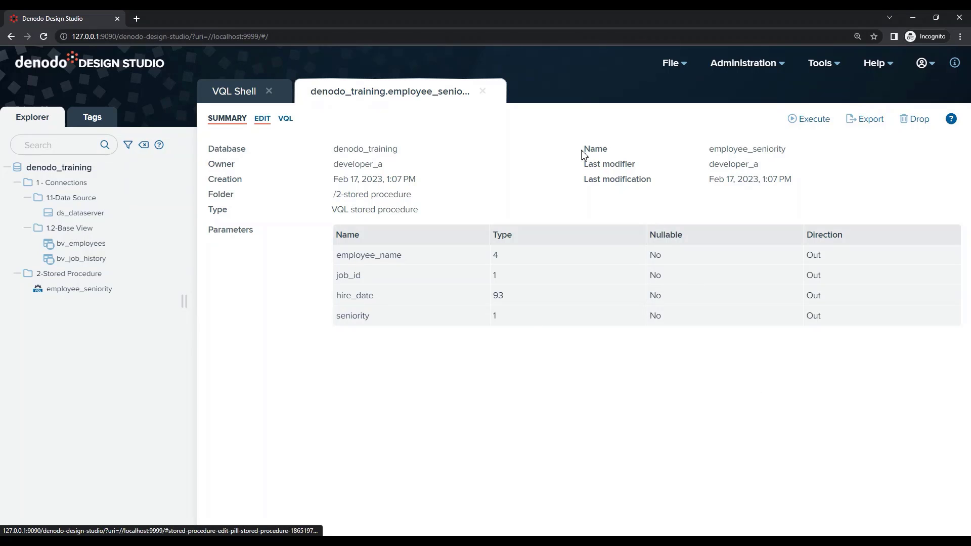
View employee_seniority's generated VQL, scrolling through its seniority CASE logic and loop
click(284, 118)
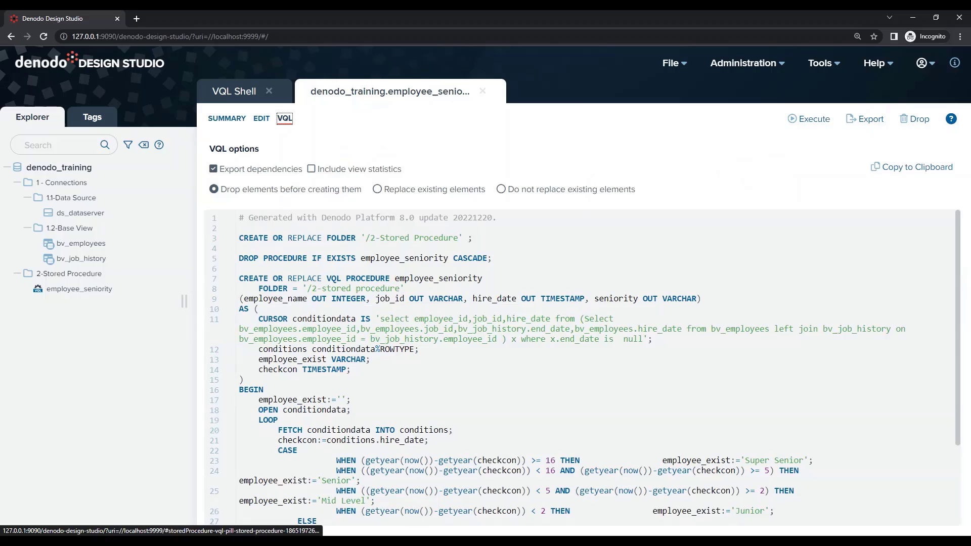
scroll(down, 3)
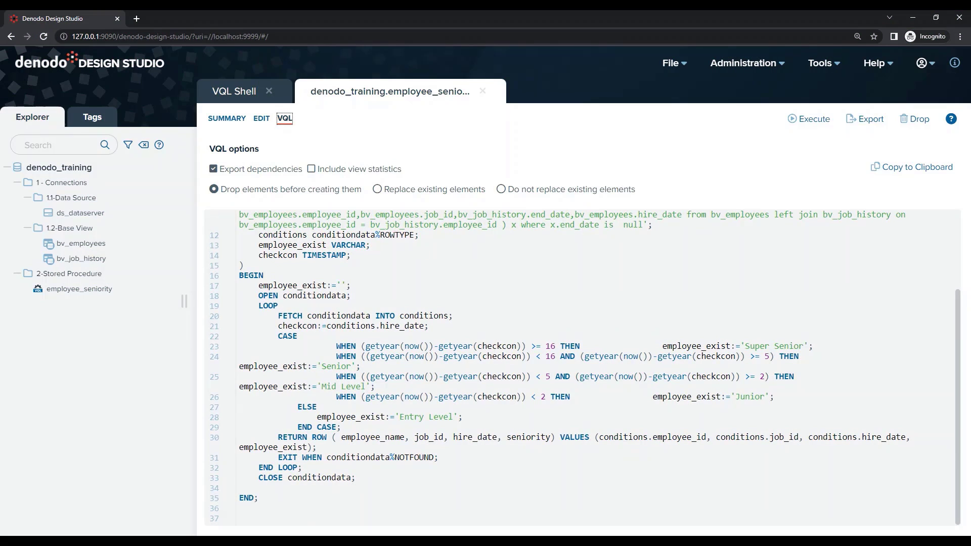
mouse_move(562, 137)
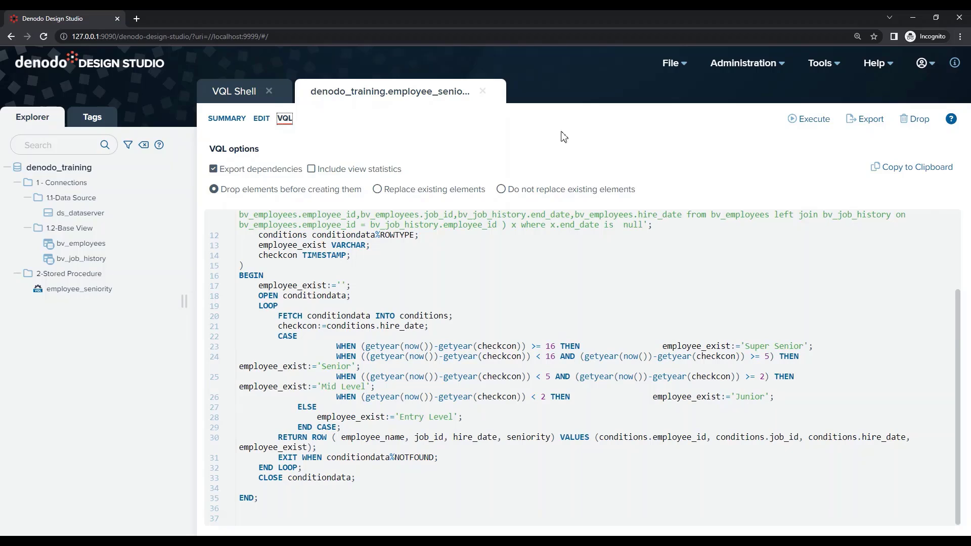
click(822, 62)
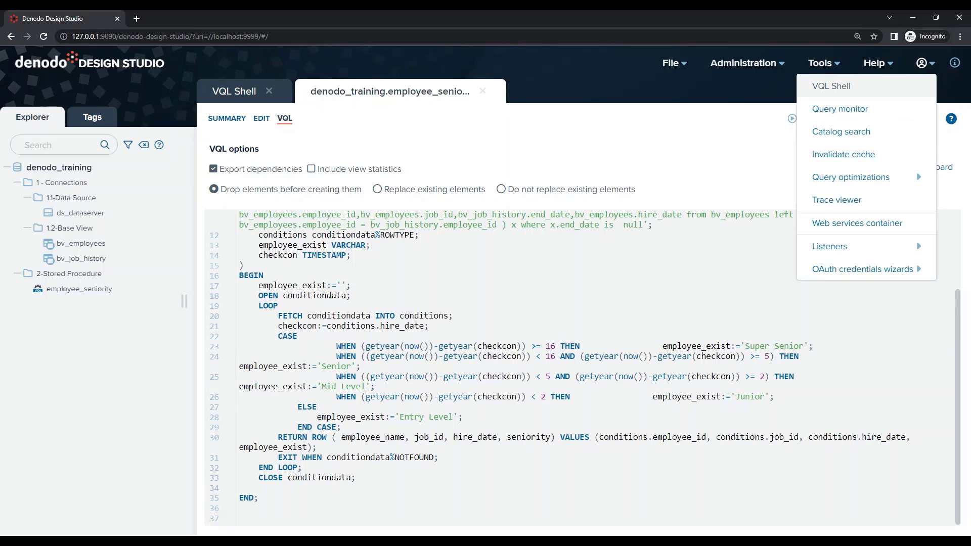
Run select * from employee_seniority() in a new VQL Shell and scroll the 101 rows
click(831, 85)
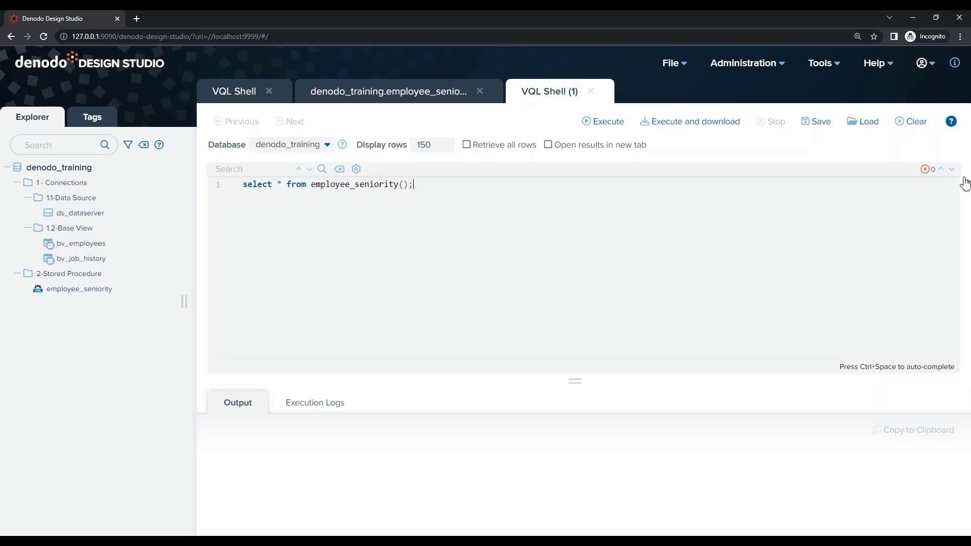
click(602, 121)
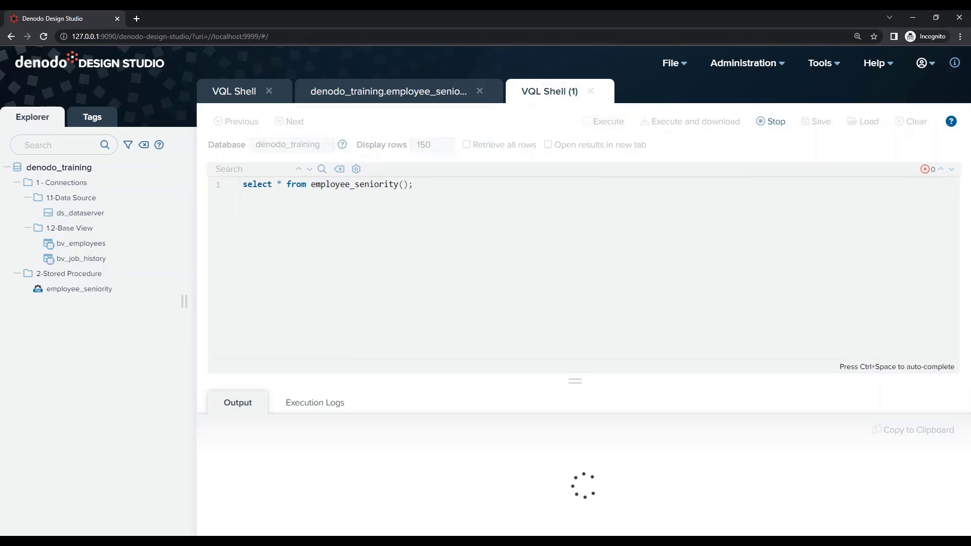
click(602, 121)
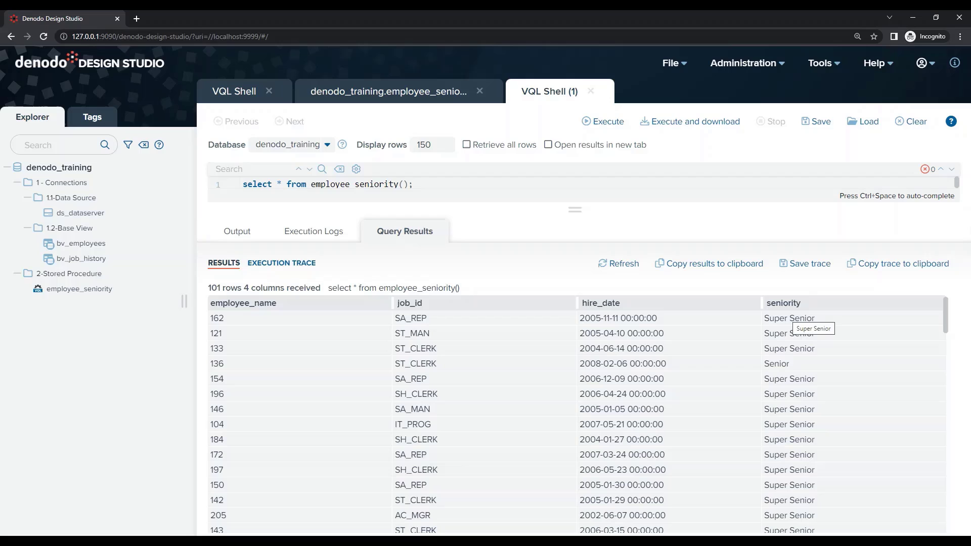
scroll(down, 3)
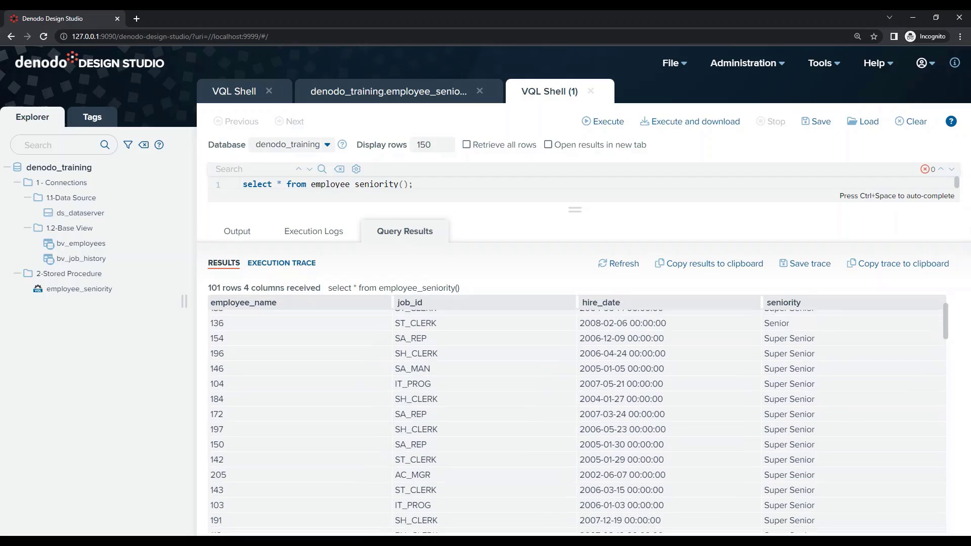
scroll(down, 3)
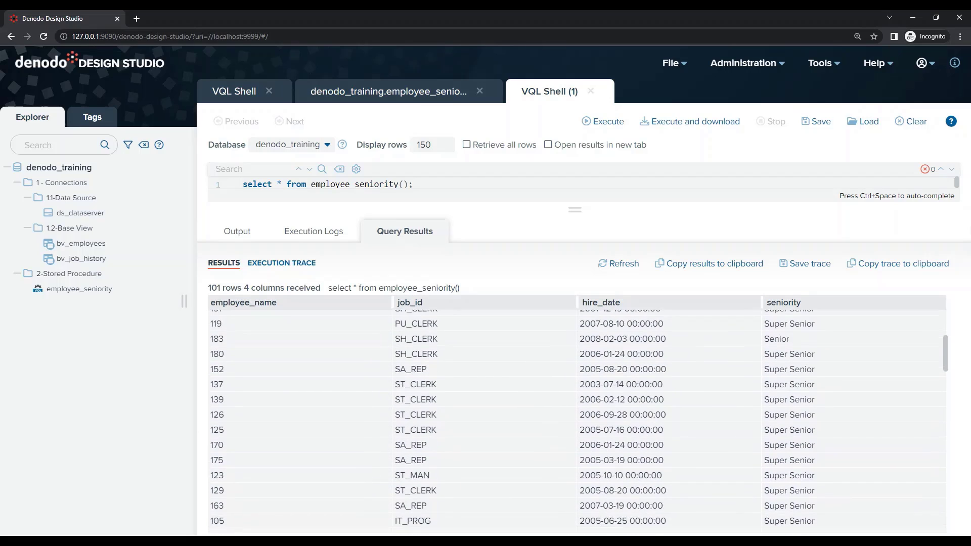
scroll(down, 3)
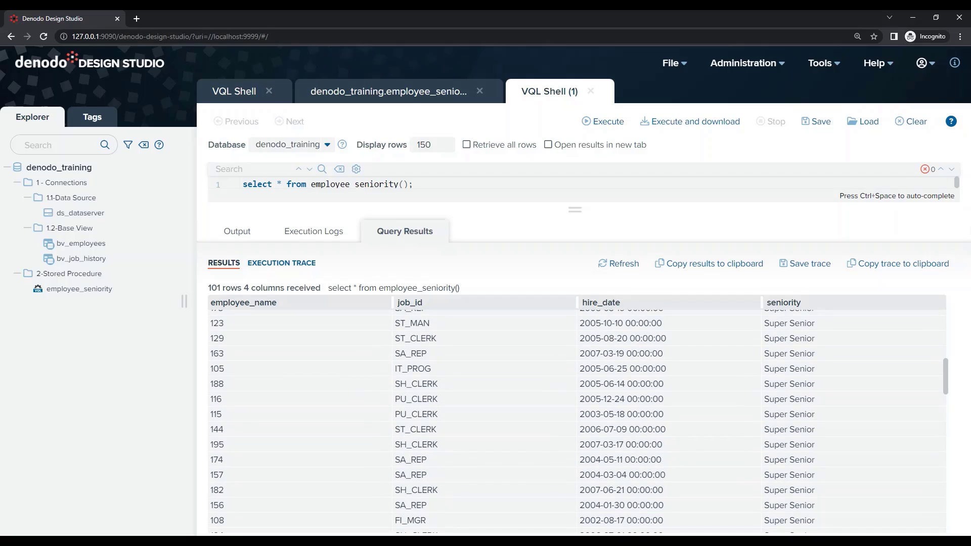
mouse_move(613, 336)
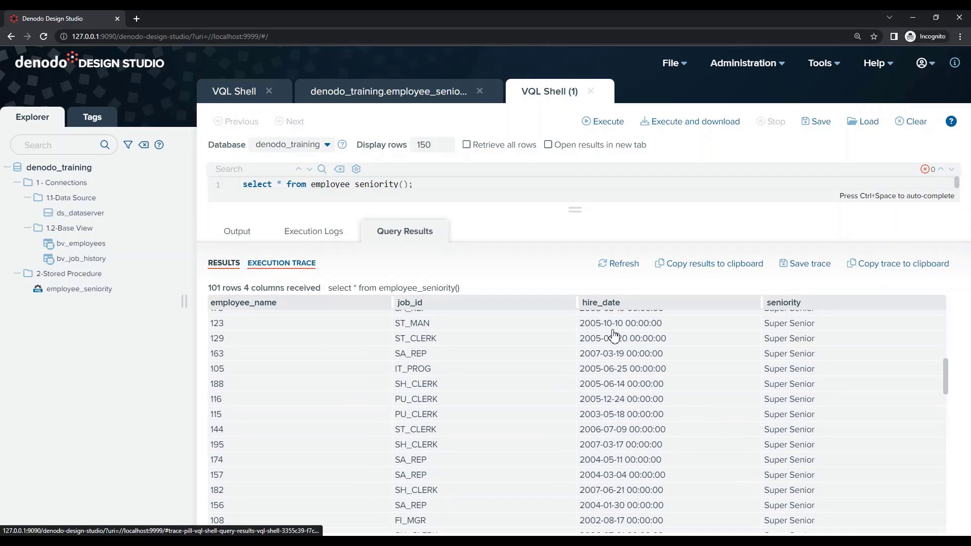